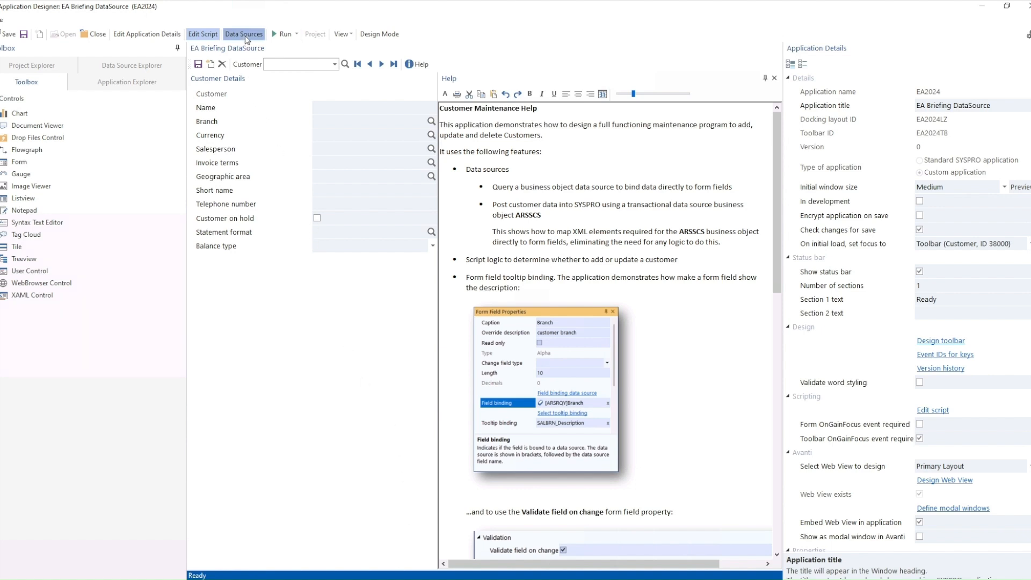
Step: Show the application's data sources, ARSRQY and ARSSCS, in the Data Sources window
click(242, 33)
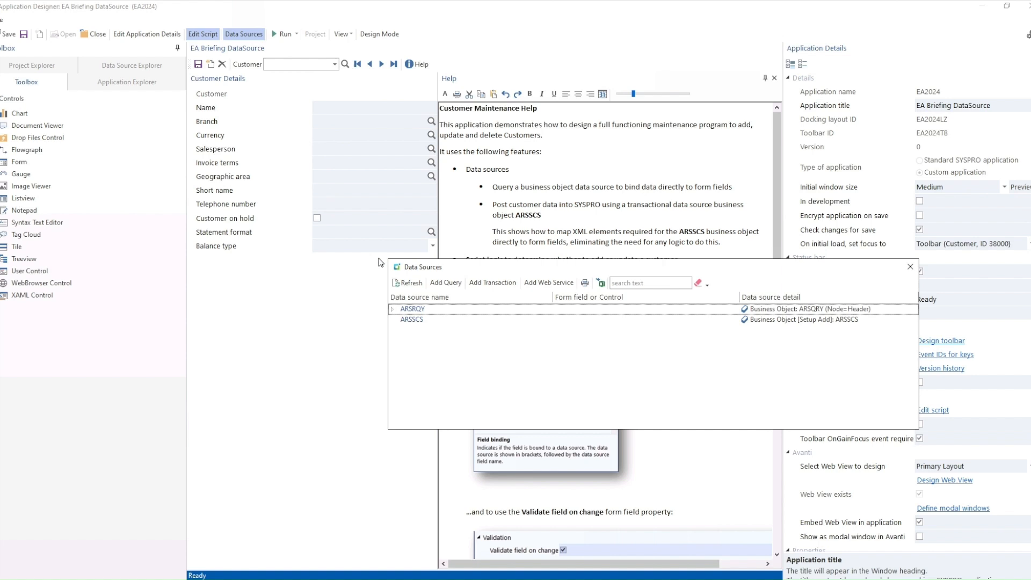
mouse_move(475, 274)
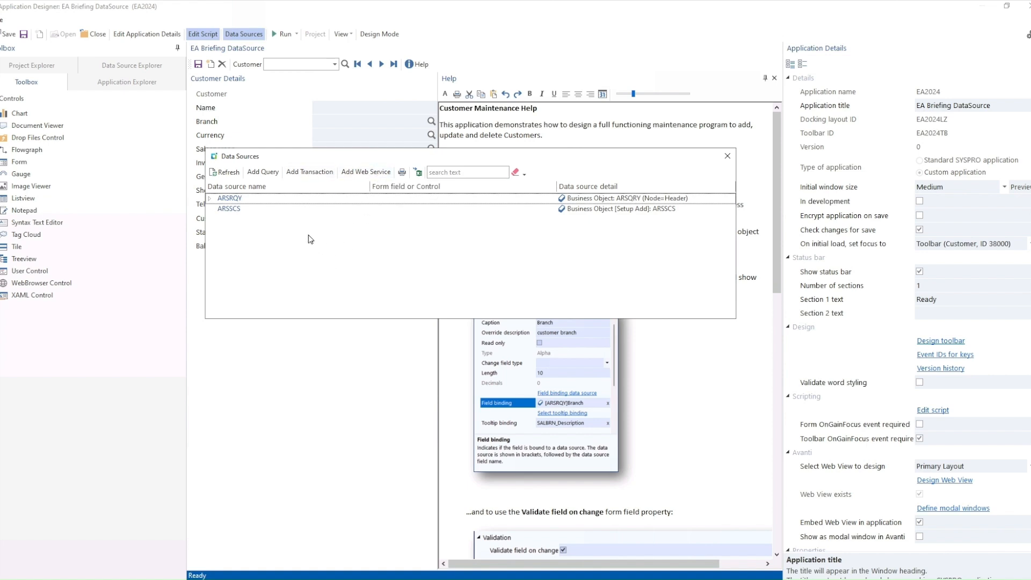
Step: Add a transaction data source 'Customer Maintenance' as a business object with Setup Update transaction type
click(310, 172)
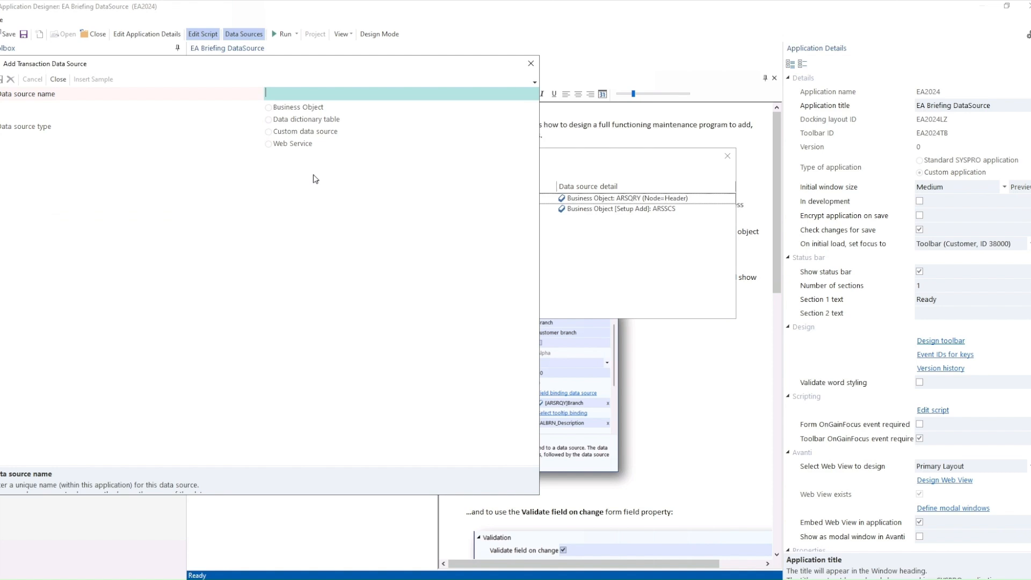
mouse_move(313, 176)
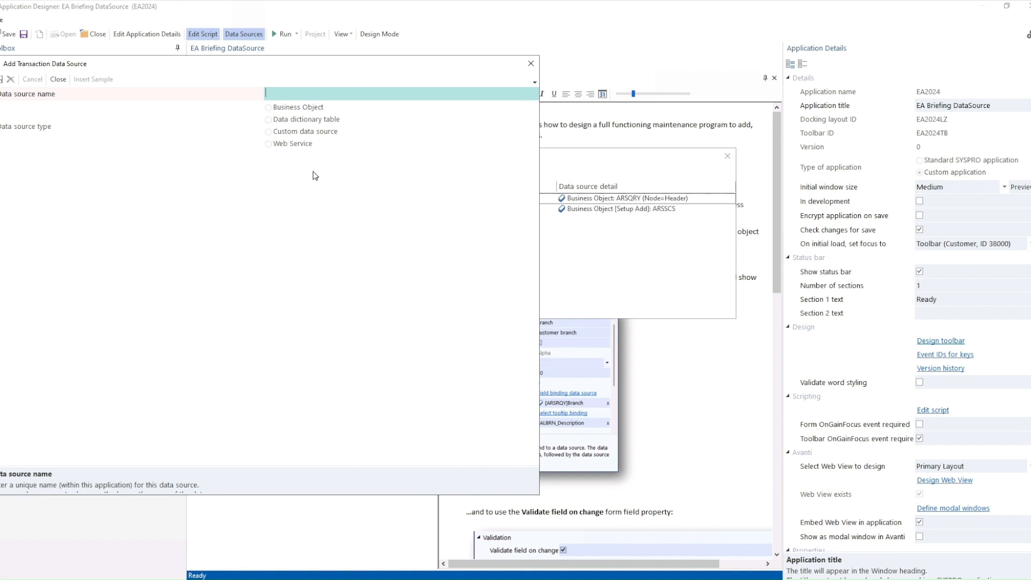
text(c)
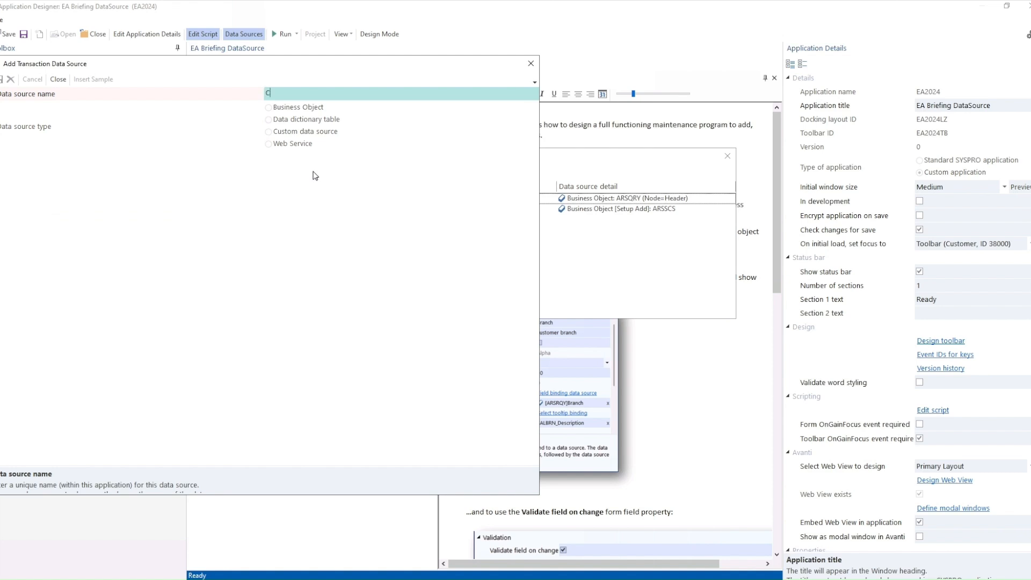
text(Customer Mainta)
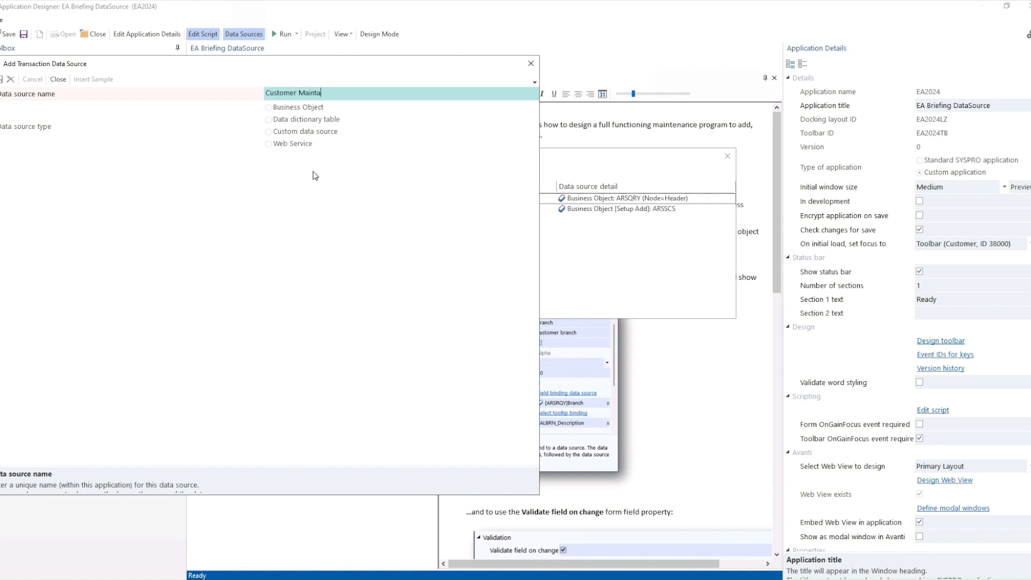
text(nance)
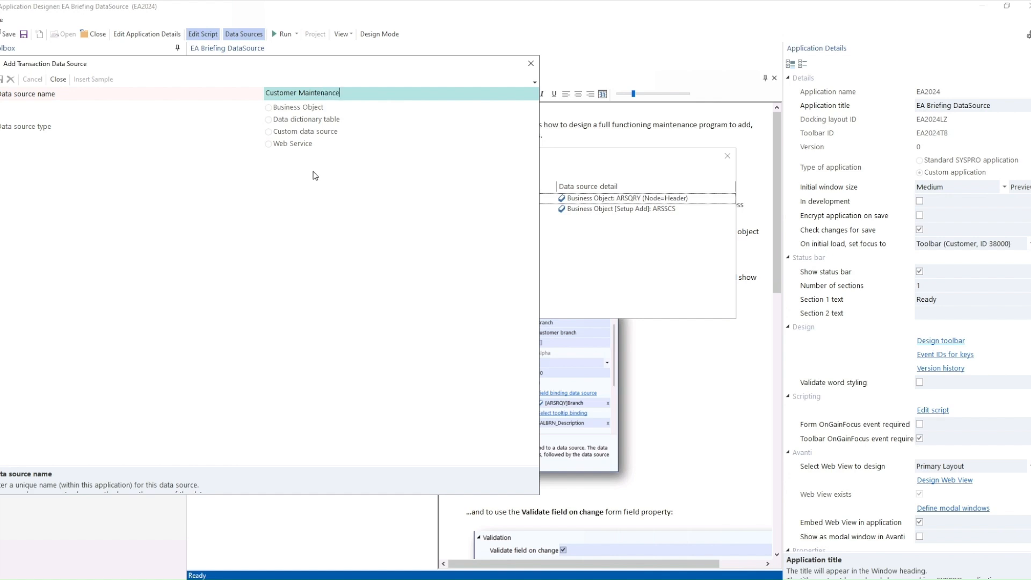
click(268, 107)
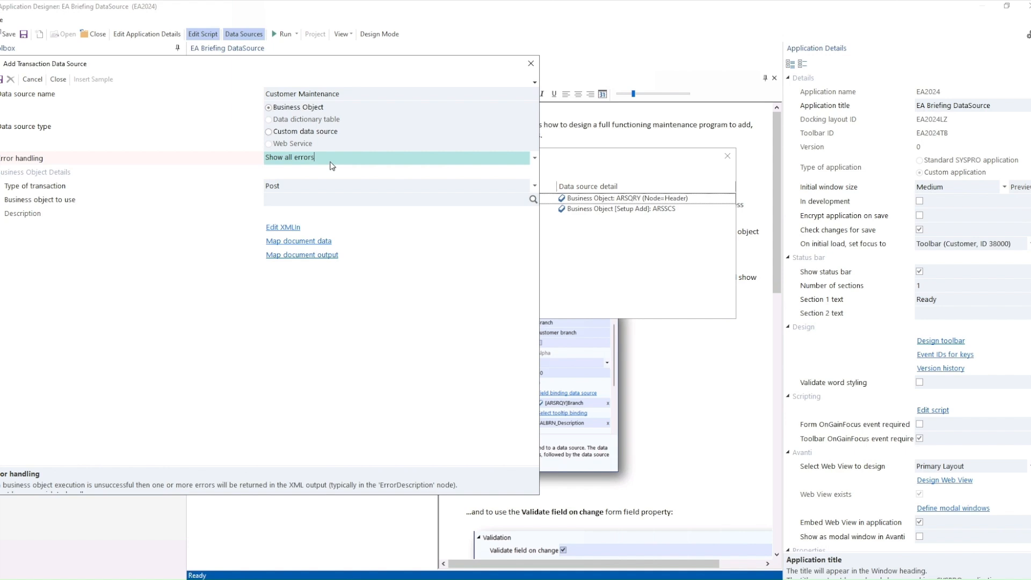
click(534, 158)
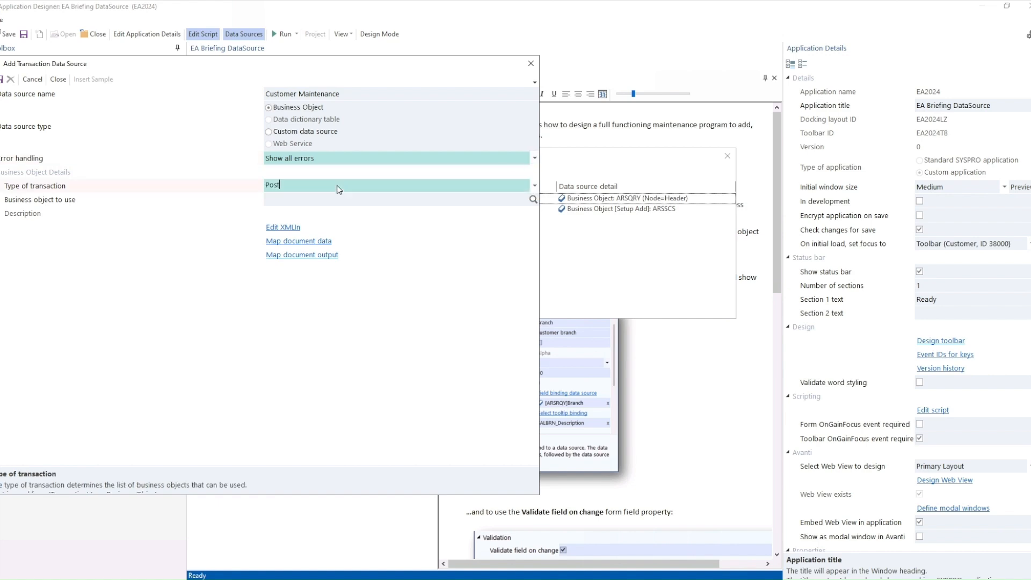
click(532, 185)
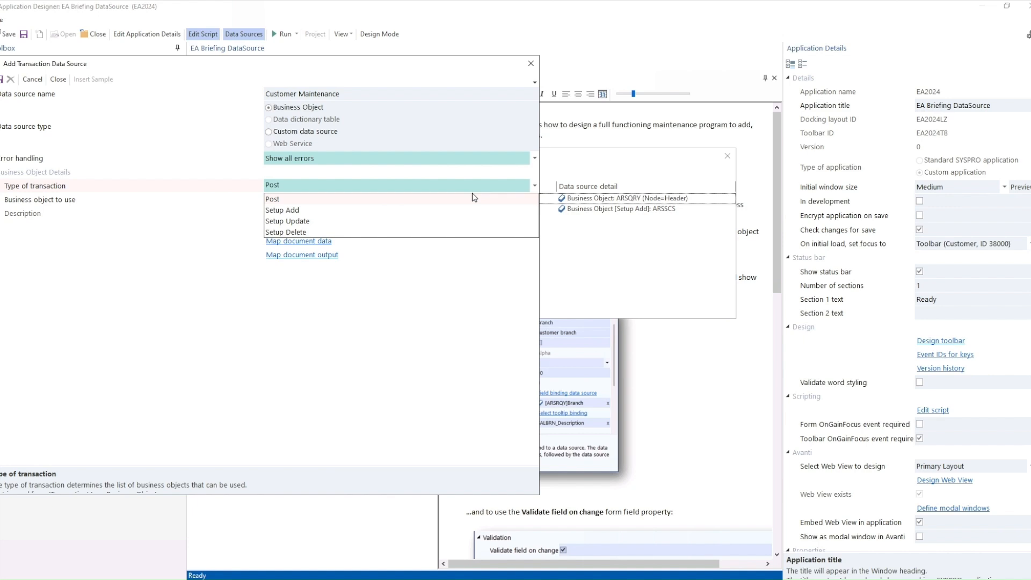
mouse_move(306, 225)
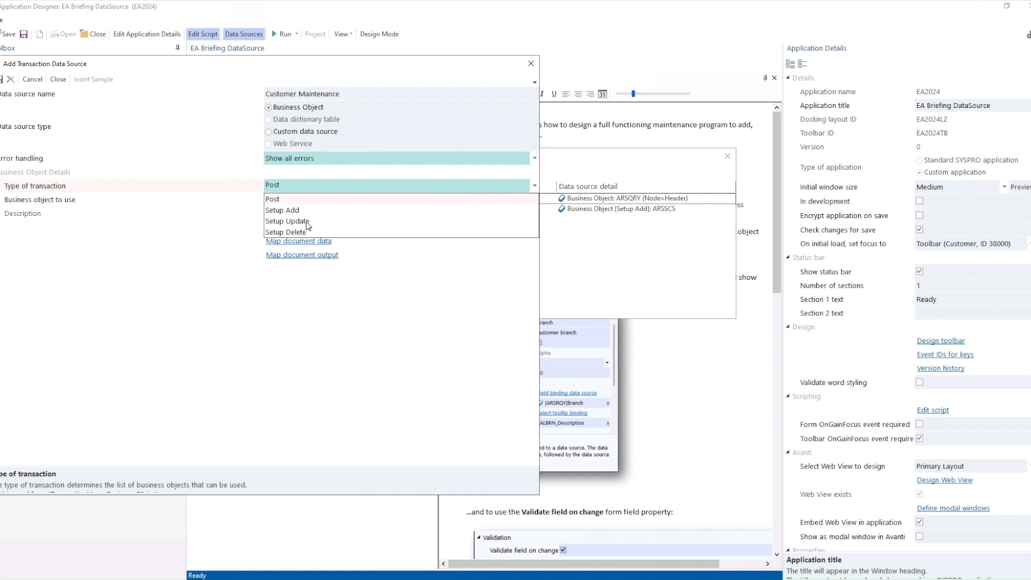
click(287, 222)
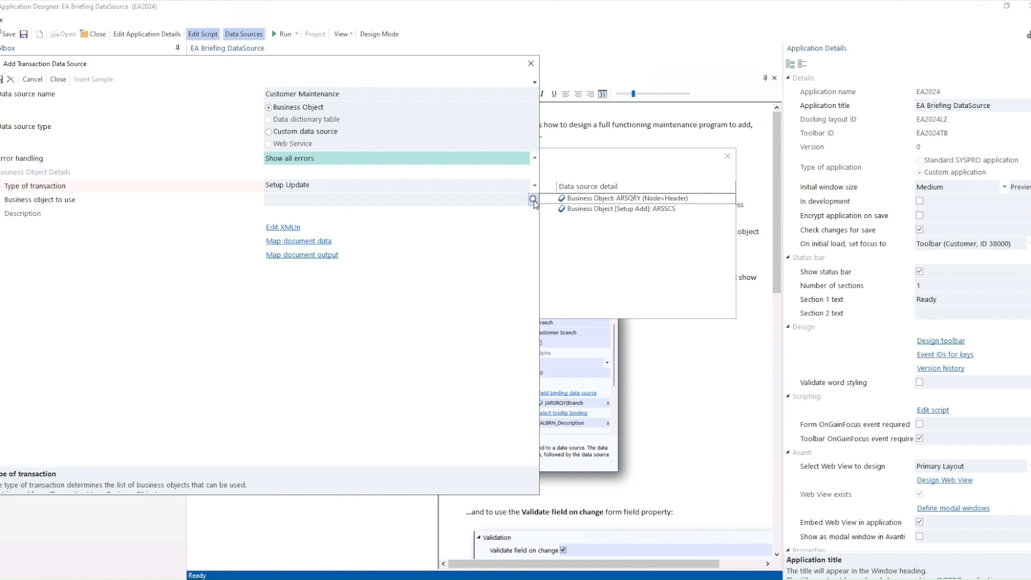
Step: Set ARSSCS AR Customer Maintenance as the business object and open its XMLIn editor
click(534, 199)
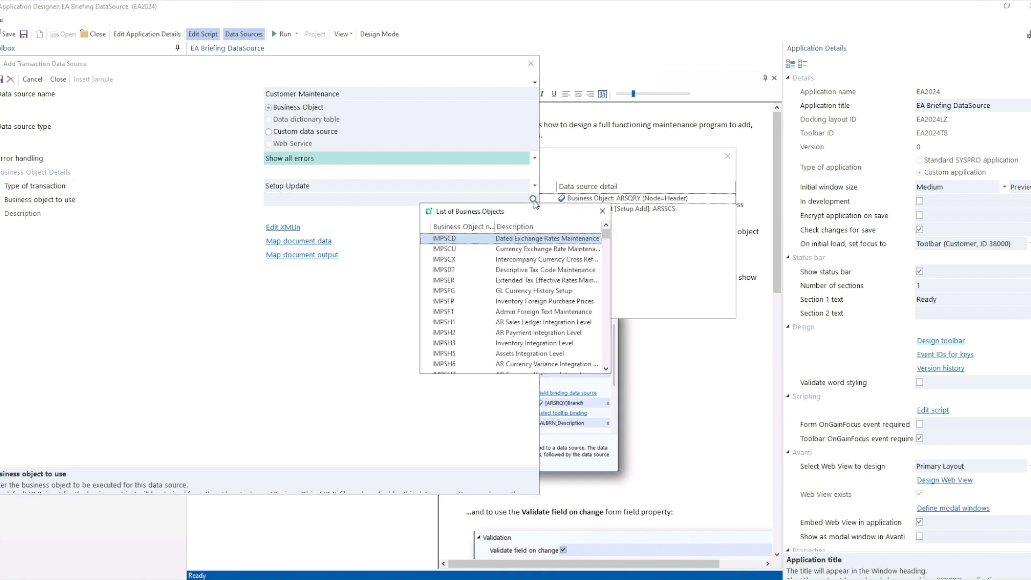
scroll(down, 3)
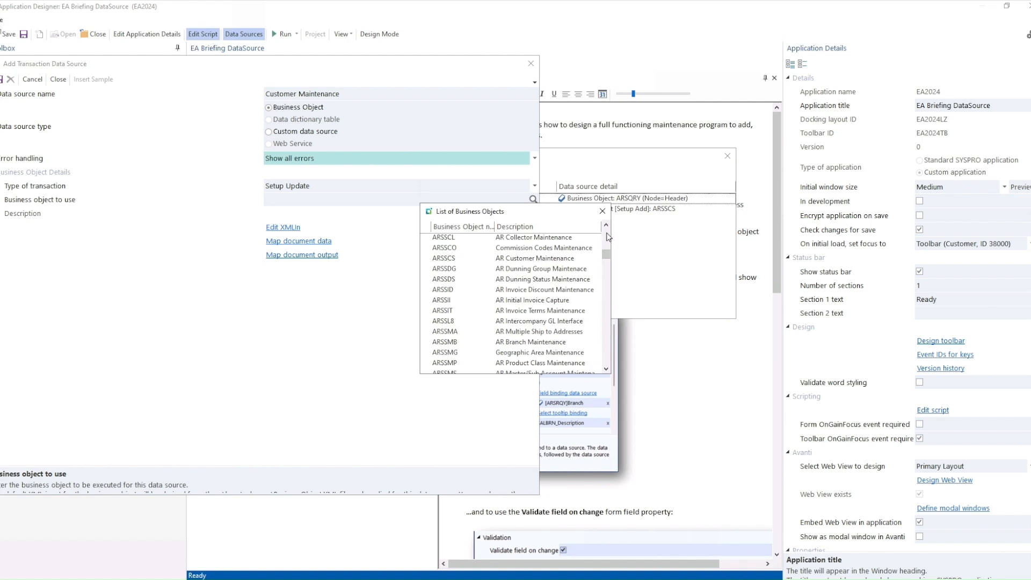
click(605, 225)
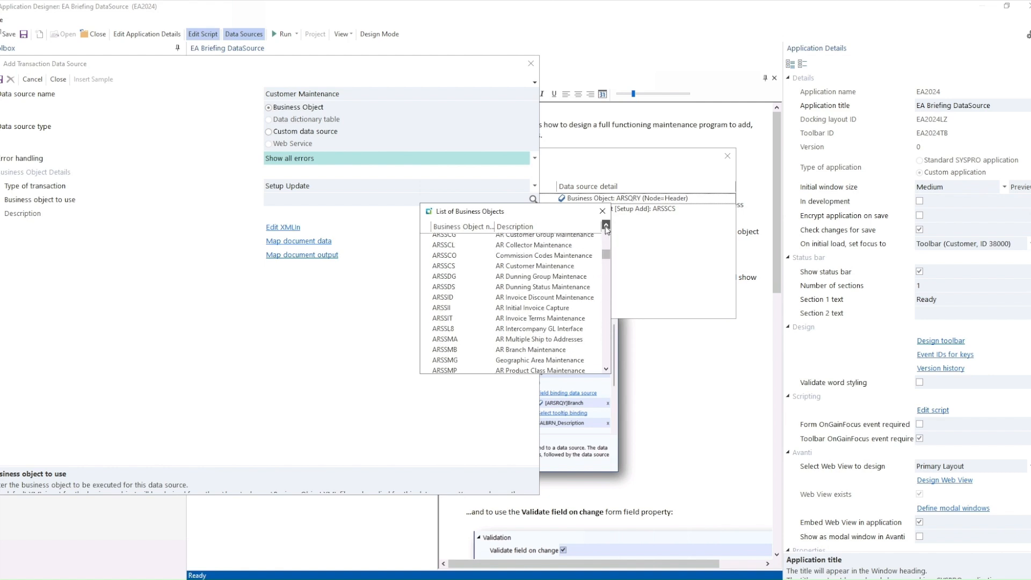
click(516, 266)
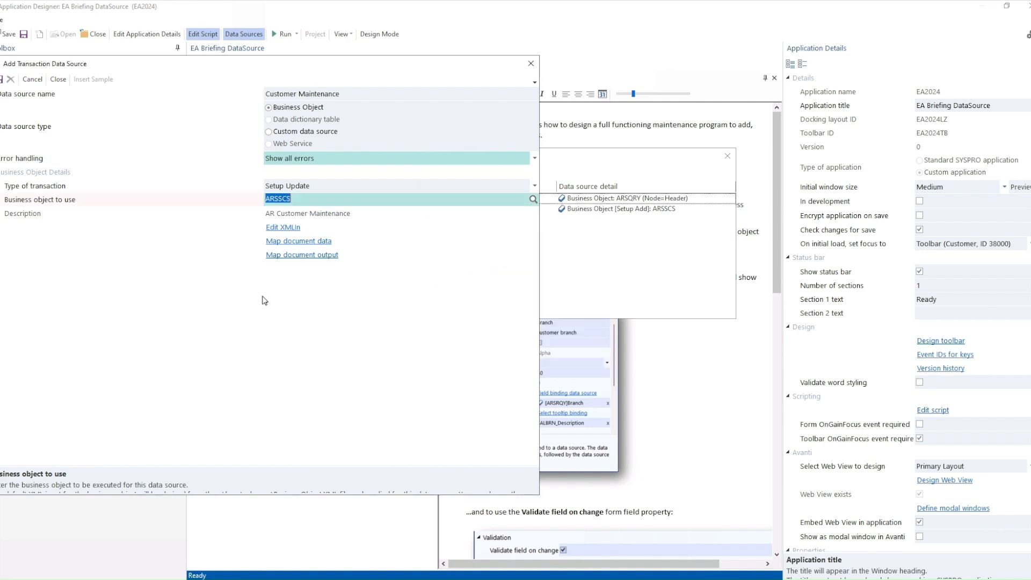
click(283, 227)
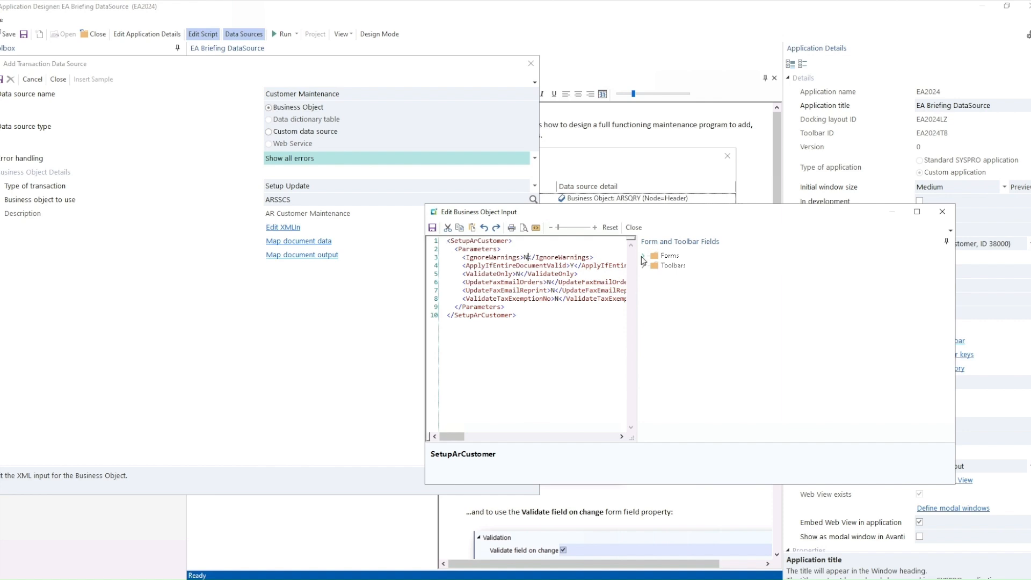
Step: Close the SetupArCustomer input editor without saving the trial Customer field insertion
click(643, 256)
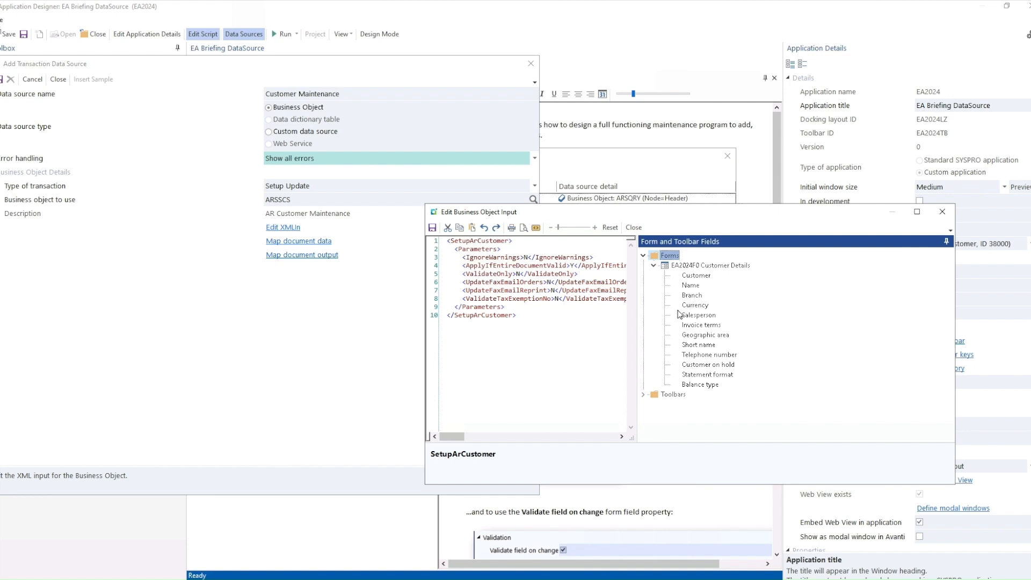
mouse_move(699, 285)
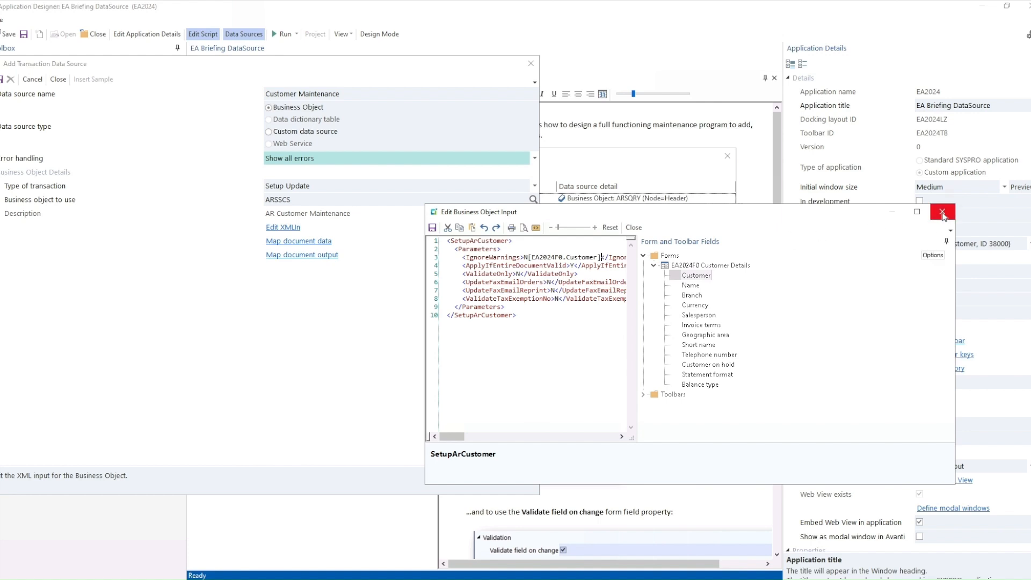
click(942, 212)
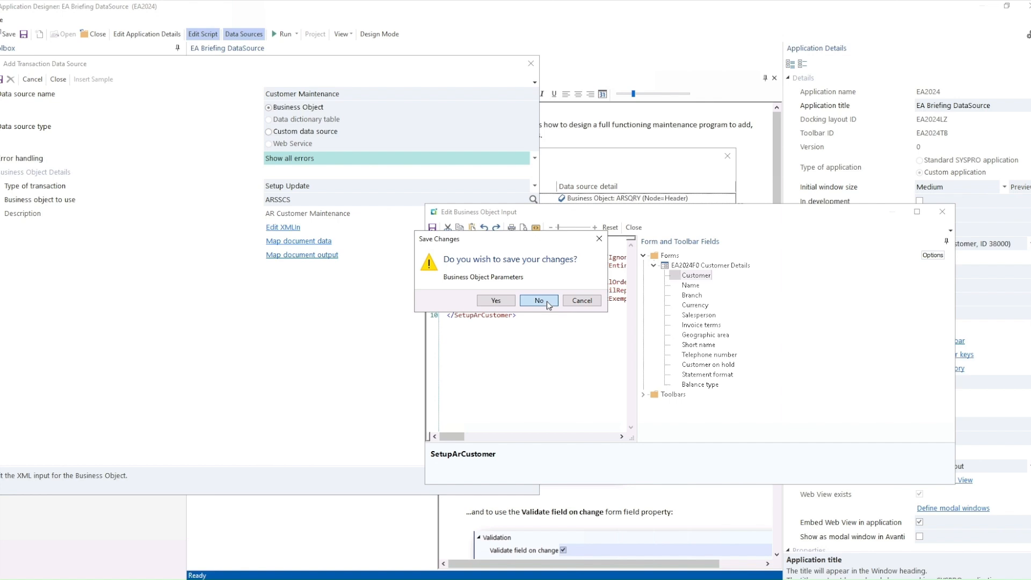
click(538, 299)
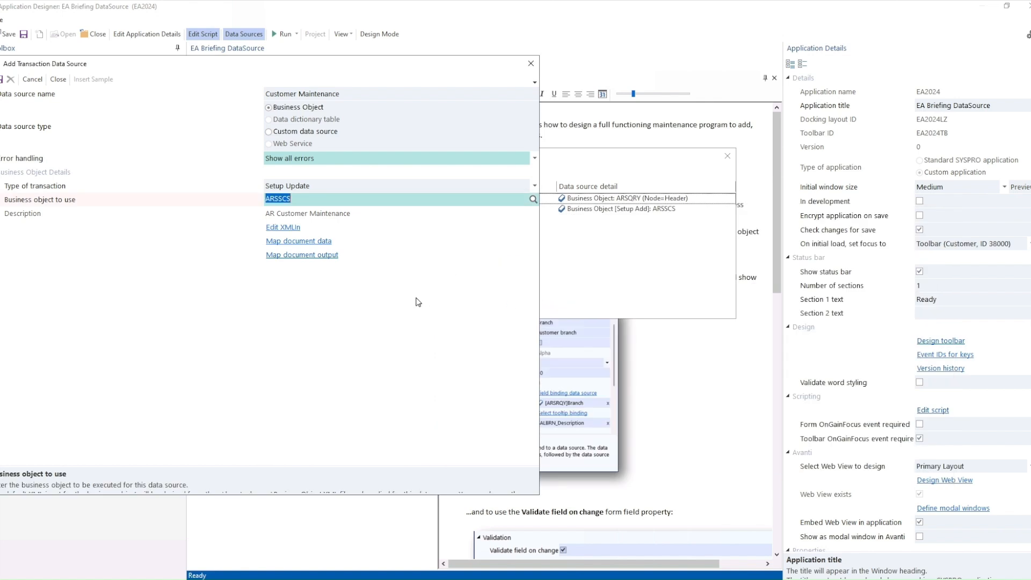
Step: Open ARSSCS document data mapping with Auto Filter on and the Name element selected
click(298, 241)
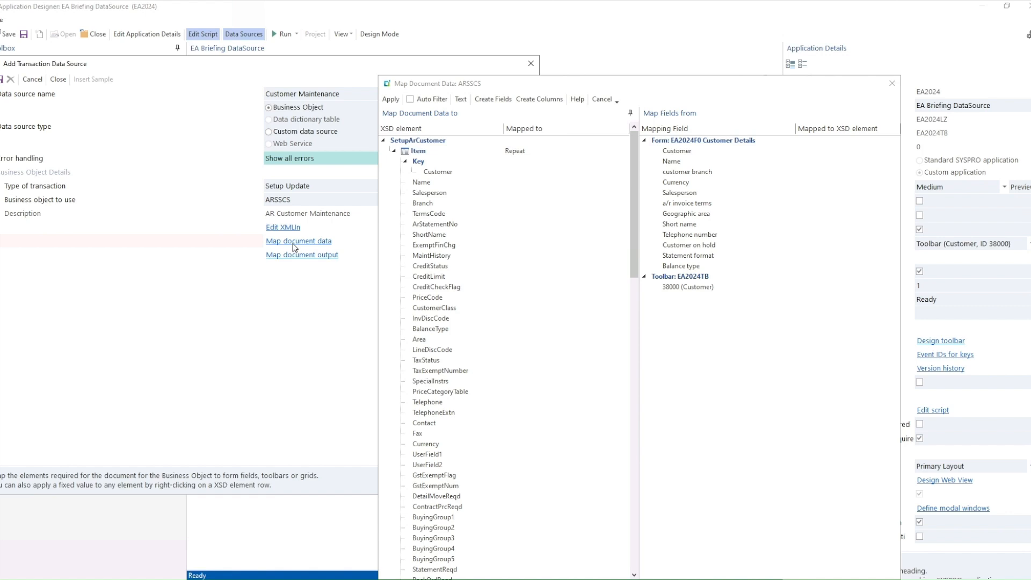
mouse_move(450, 337)
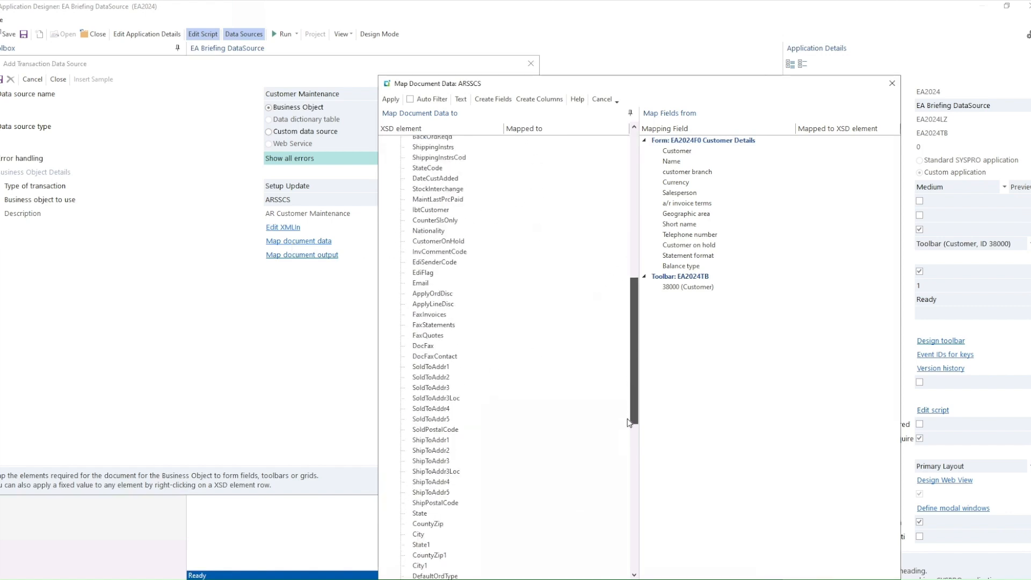
scroll(down, 3)
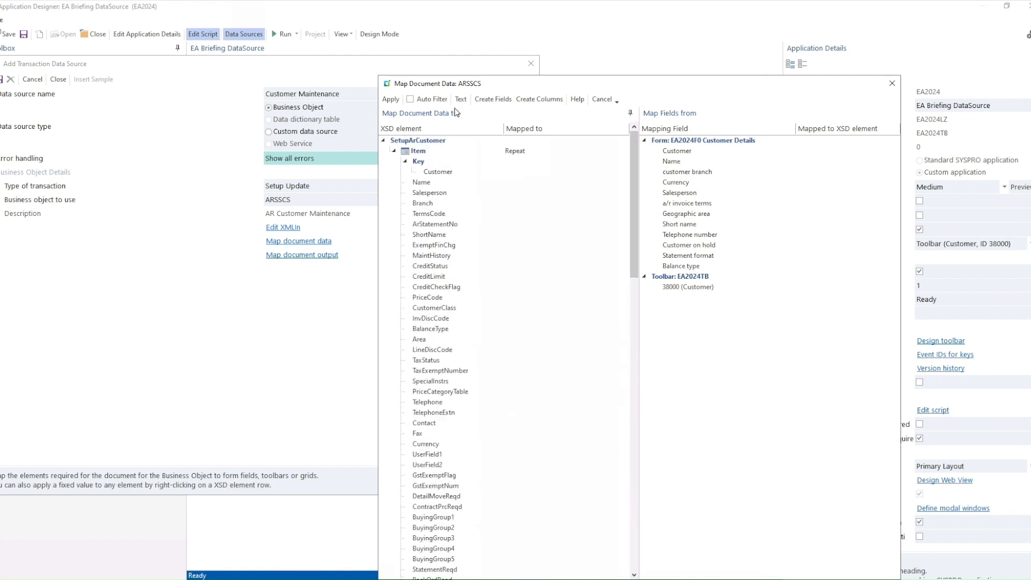
click(410, 99)
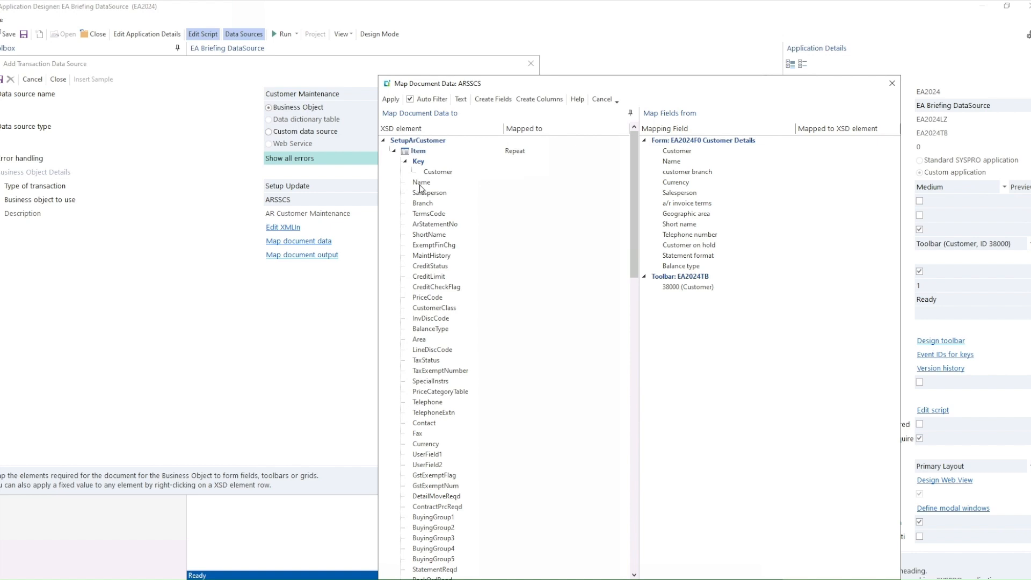
click(421, 182)
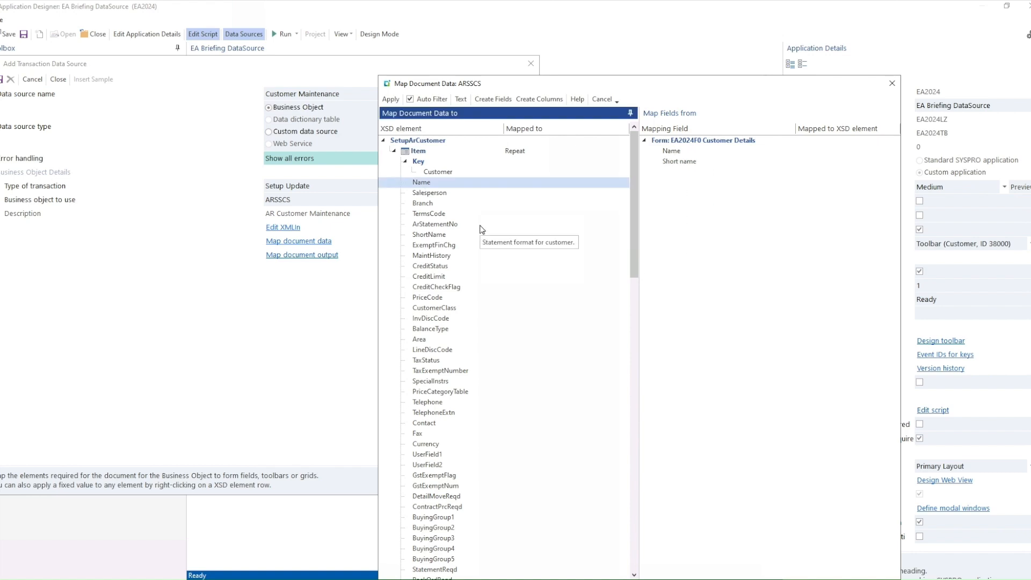
mouse_move(699, 202)
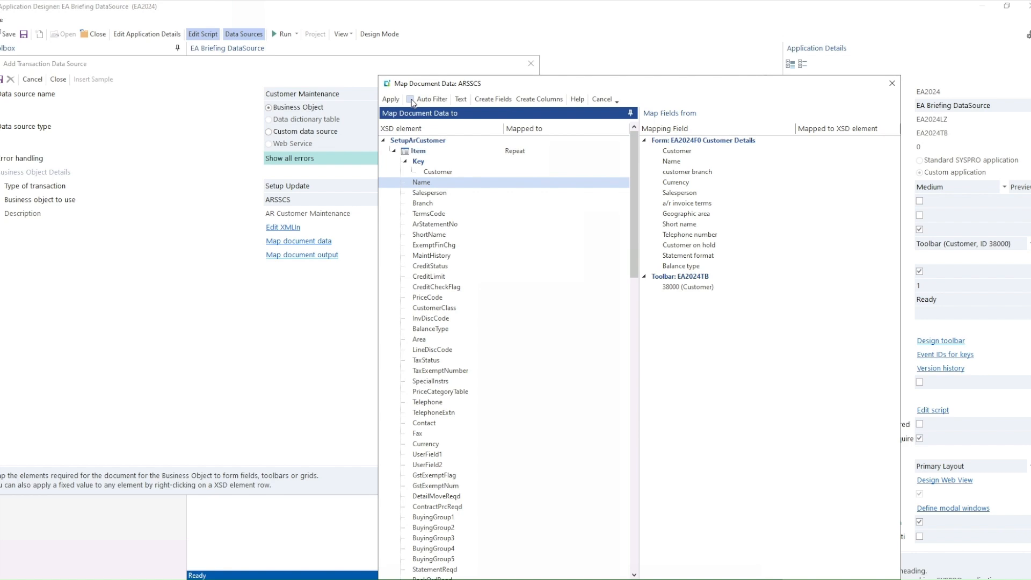
Step: Turn off Auto Filter; map form field Name to element Name and customer branch to Branch
click(410, 99)
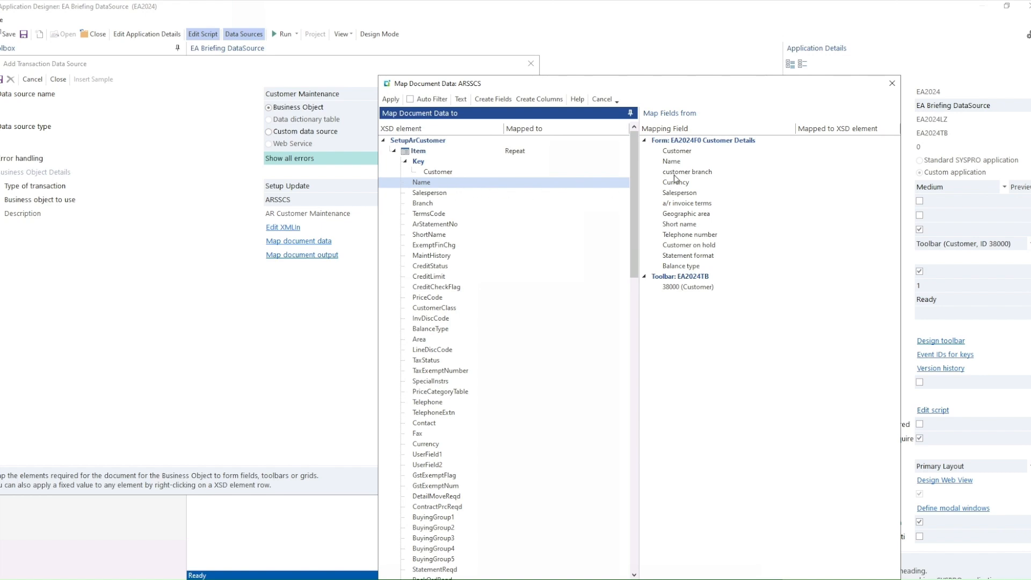
mouse_move(680, 164)
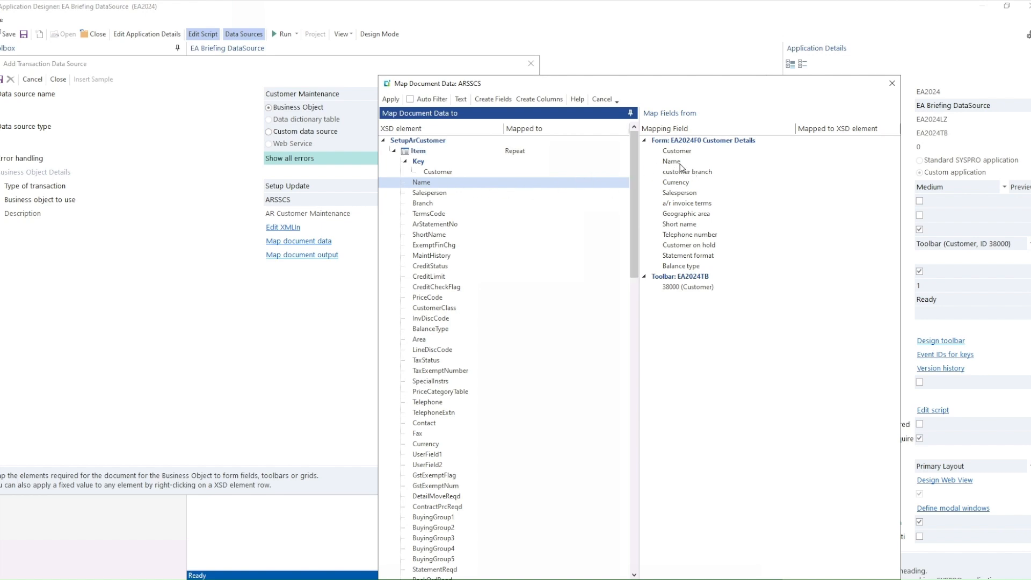
click(672, 161)
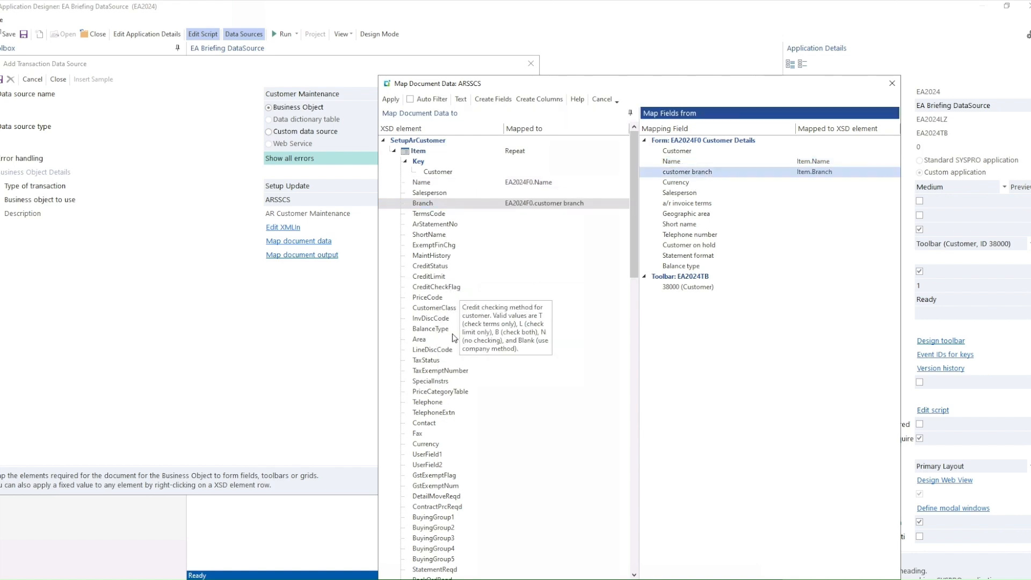
click(434, 308)
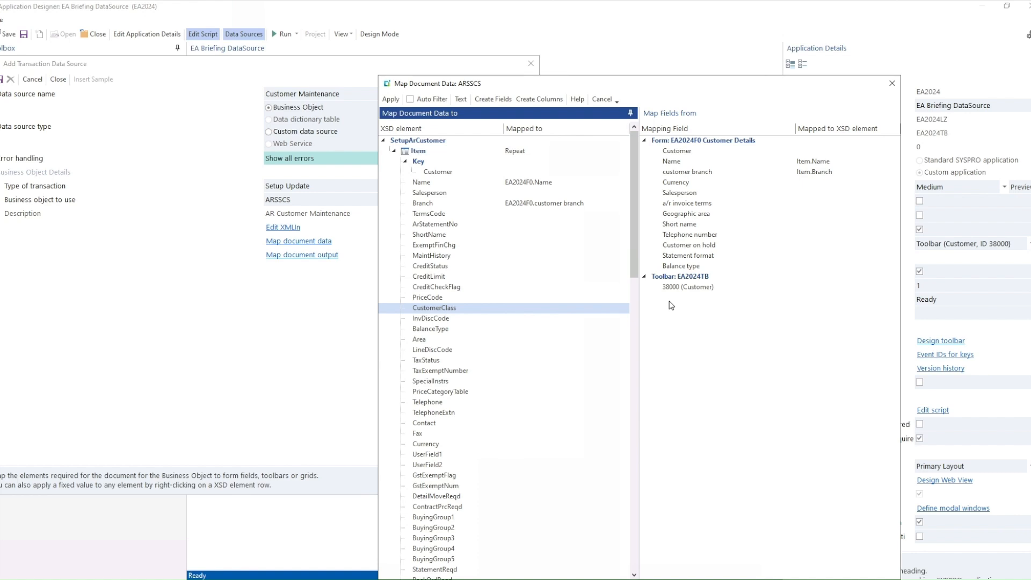
Step: Set a fixed text value of 'Y' on the ExemptFinChg element
click(434, 245)
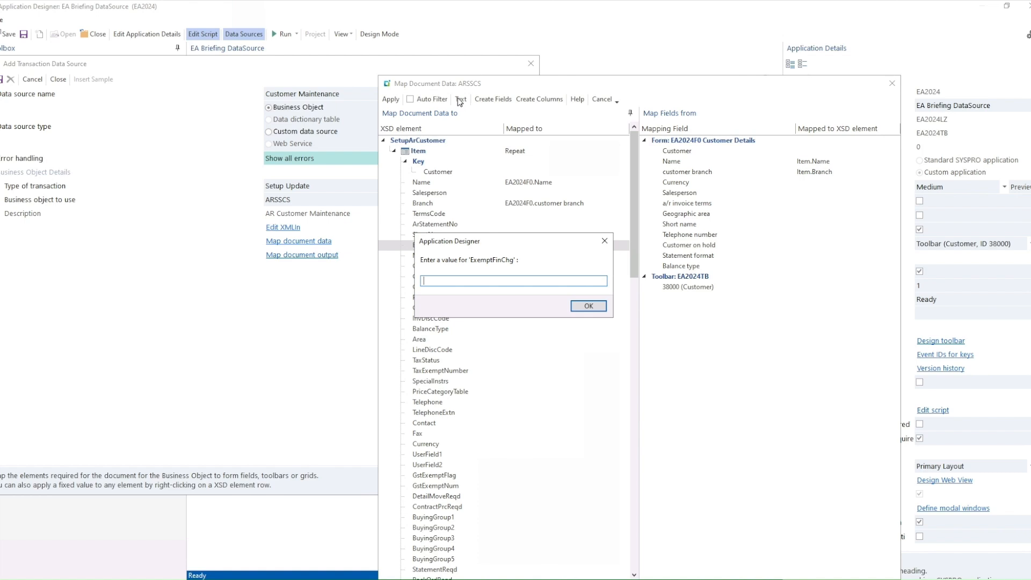
text(Y)
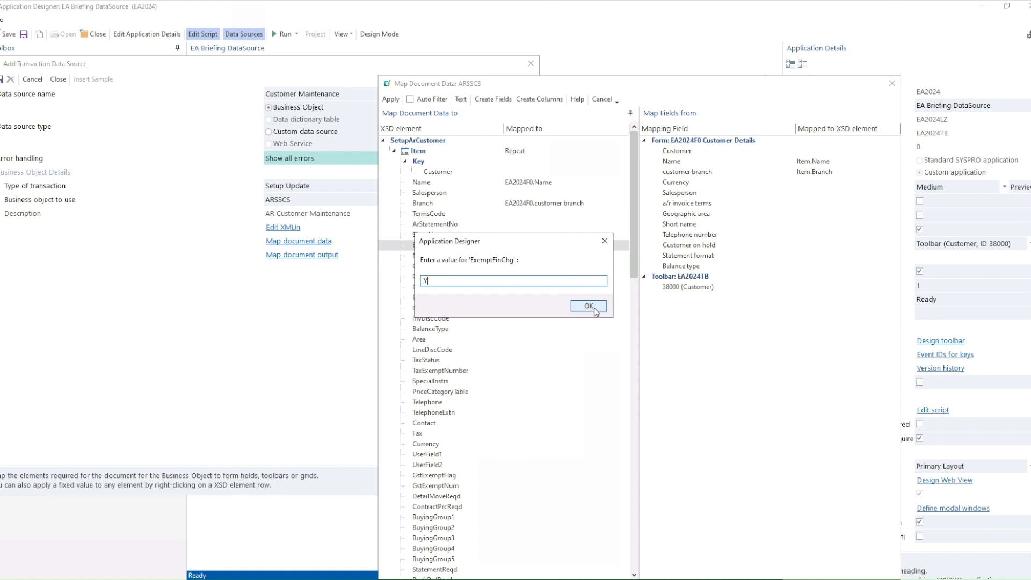
click(587, 305)
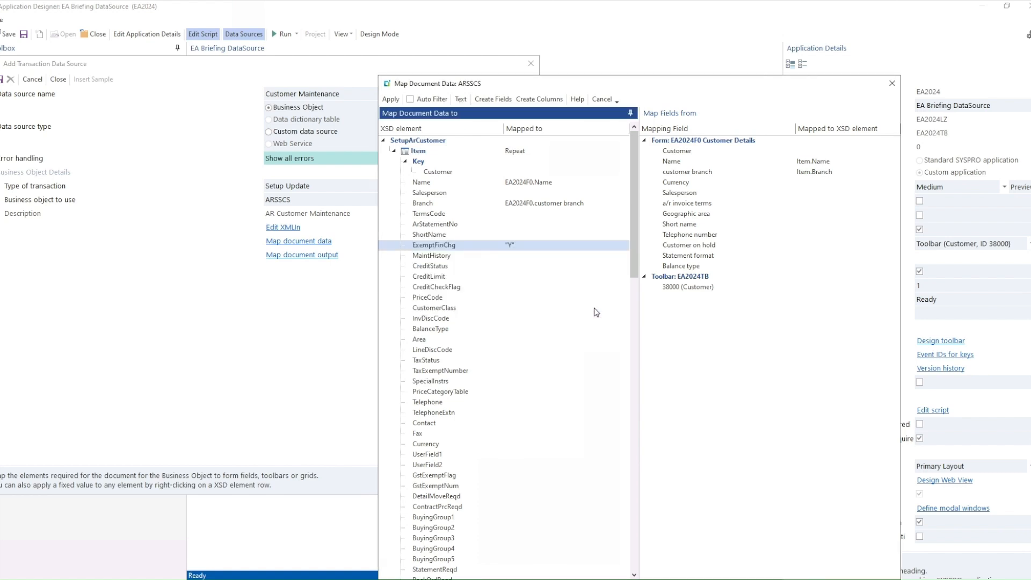